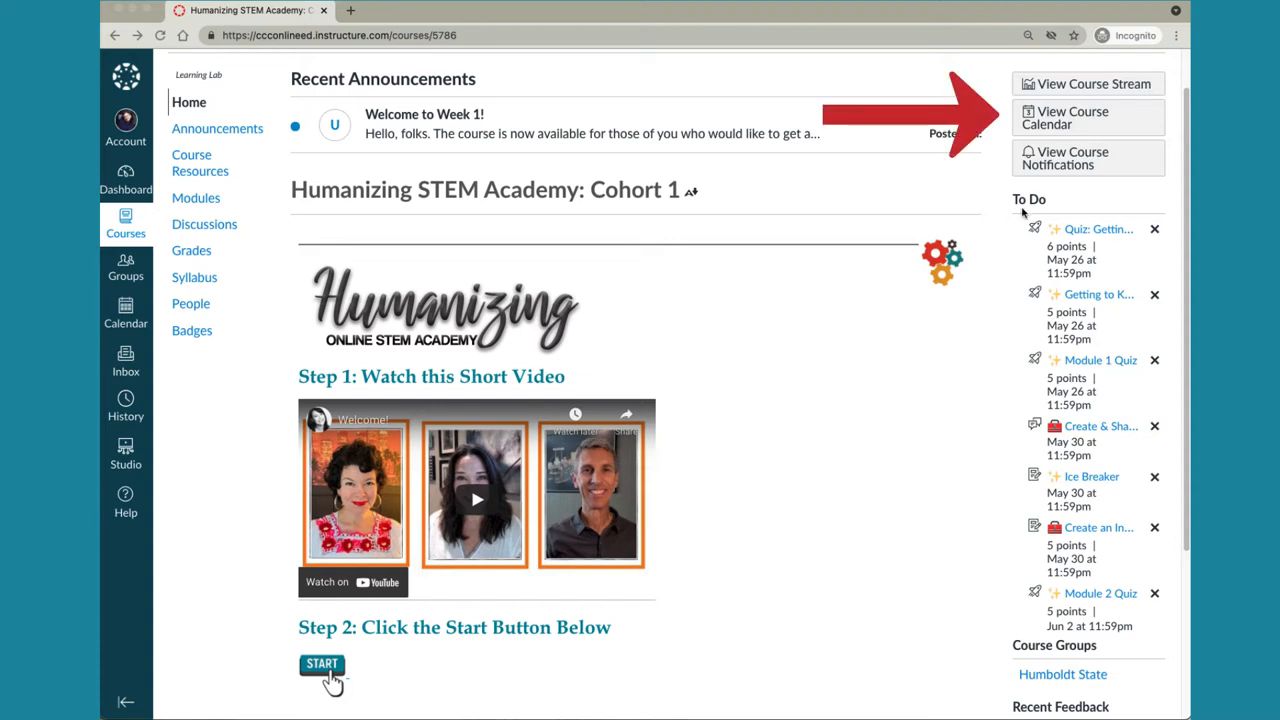
{"action": "mouse_move", "coordinate": [1094, 124]}
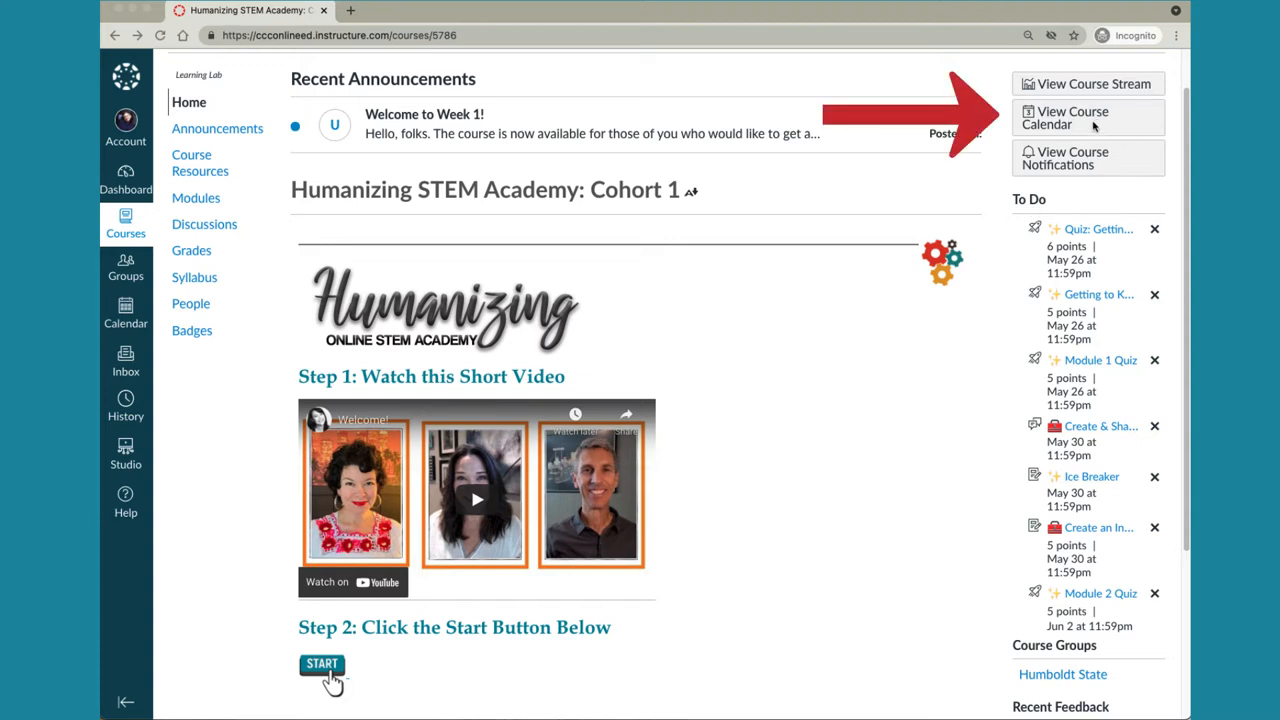
Open the course calendar for May 2021, showing quizzes on May 26 and assignments May 30
{"action": "left_click", "coordinate": [1072, 117]}
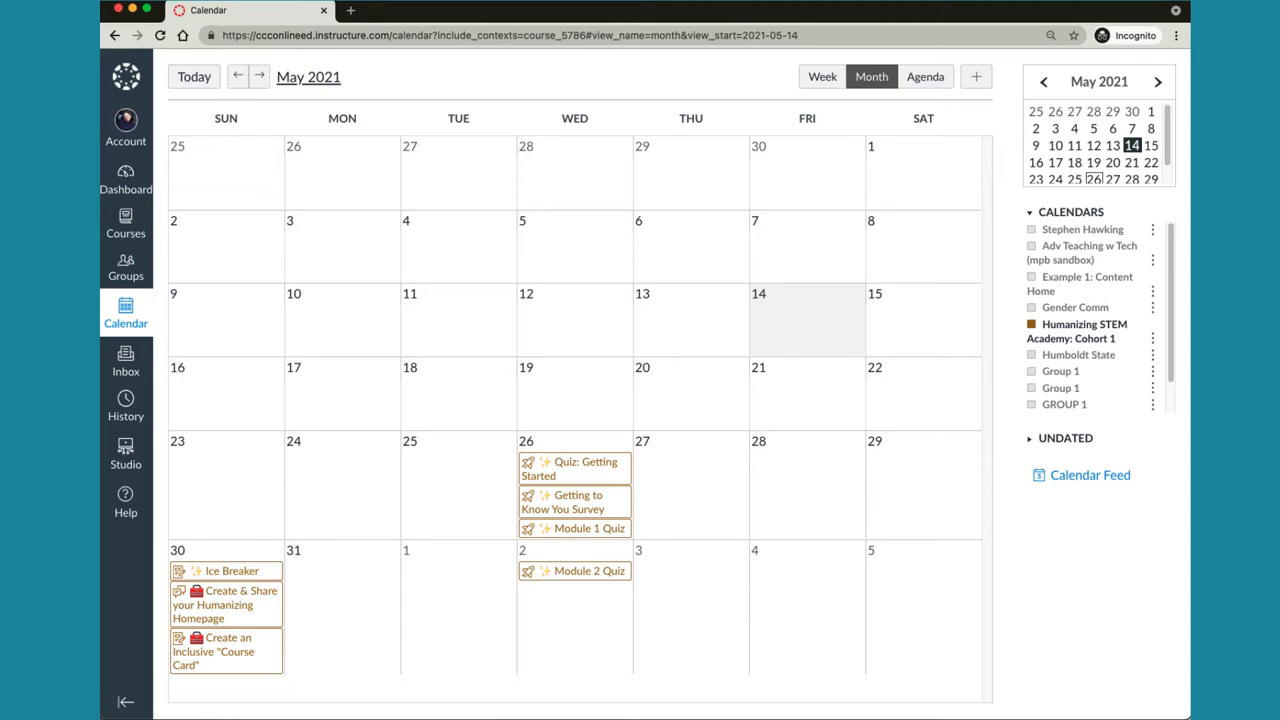
{"action": "mouse_move", "coordinate": [207, 60]}
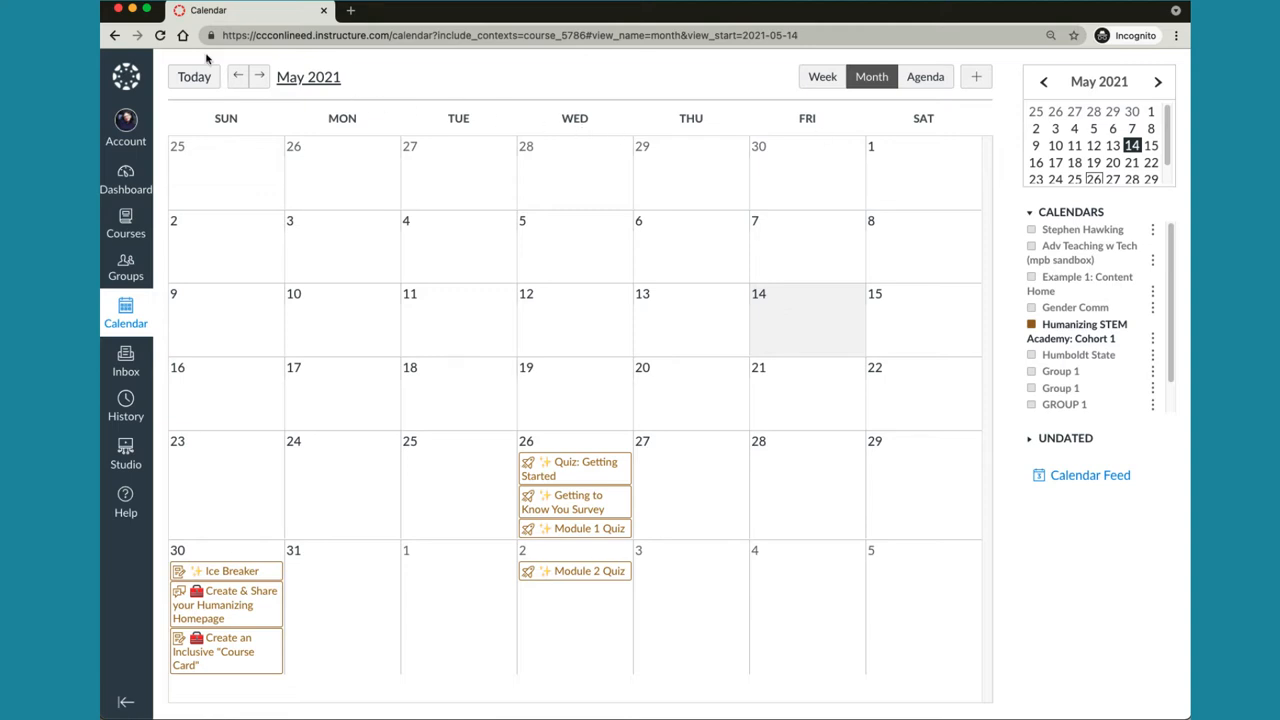
Go back to the Humanizing STEM Academy home page with announcements and To Do list
{"action": "left_click", "coordinate": [114, 35]}
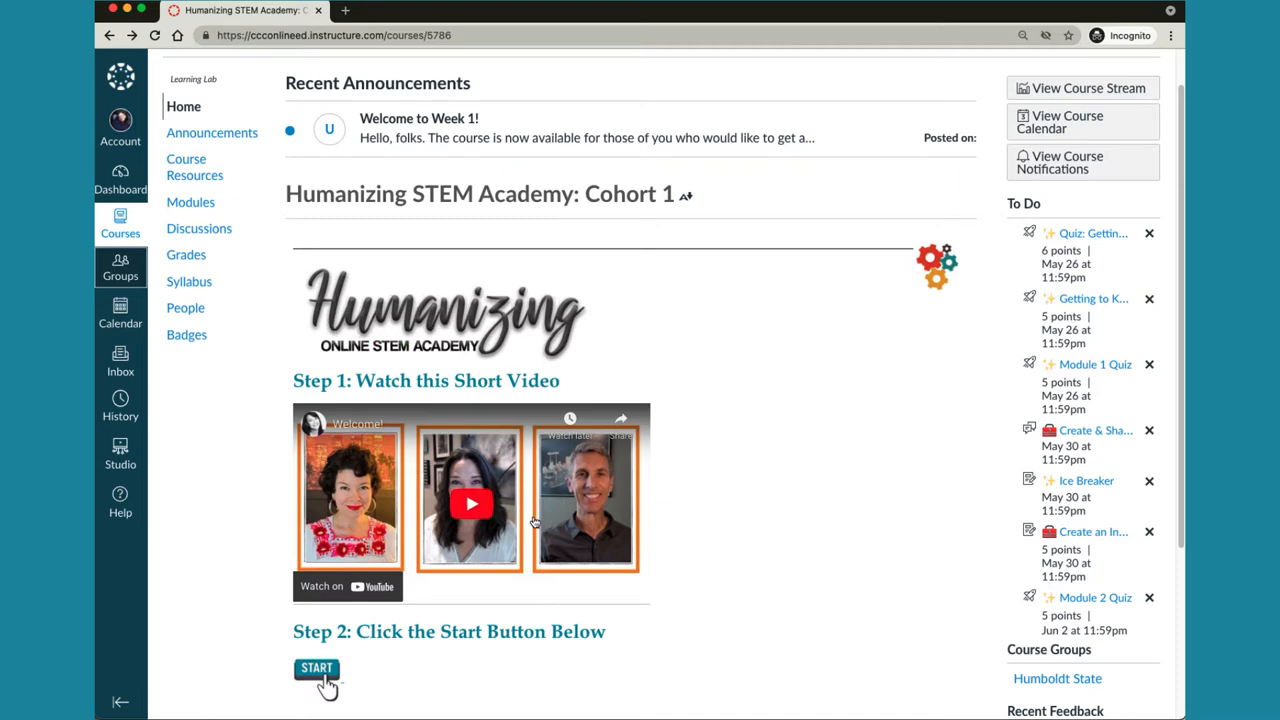
Start the course pages and reach About the Getting Started Module's objectives and activities
{"action": "left_click", "coordinate": [316, 668]}
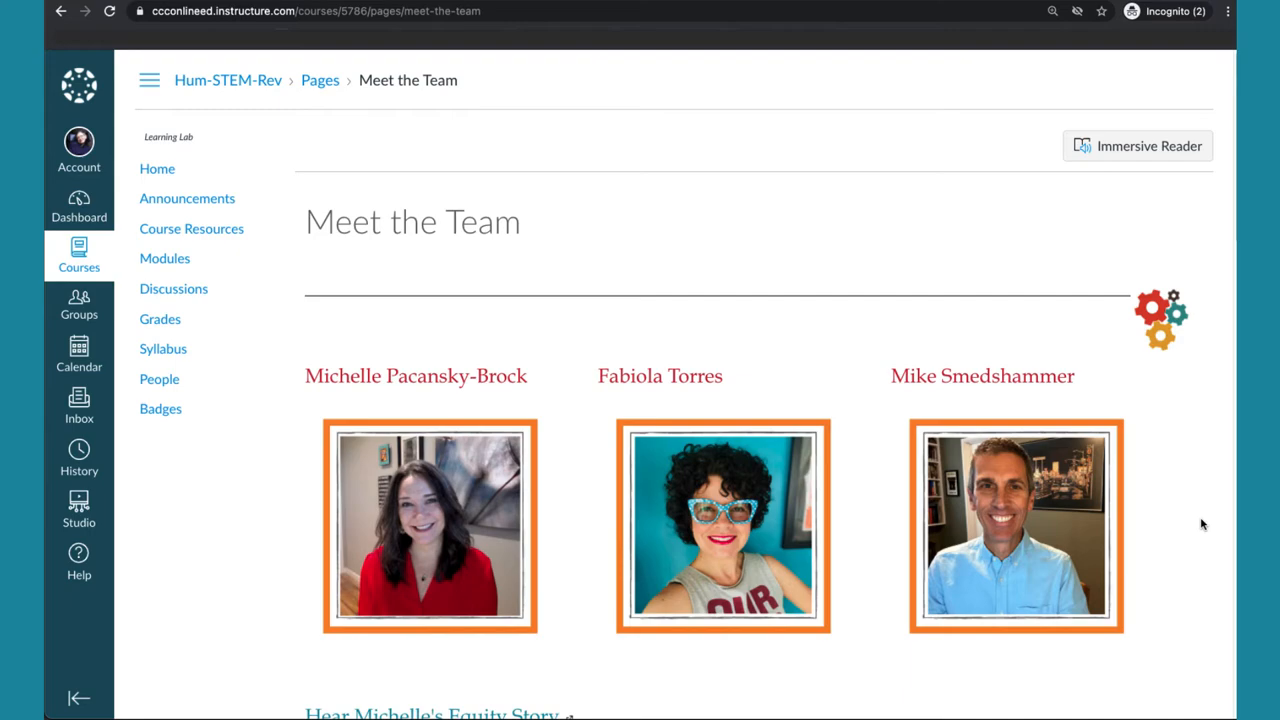
{"action": "scroll", "scroll_direction": "down", "scroll_amount": 3}
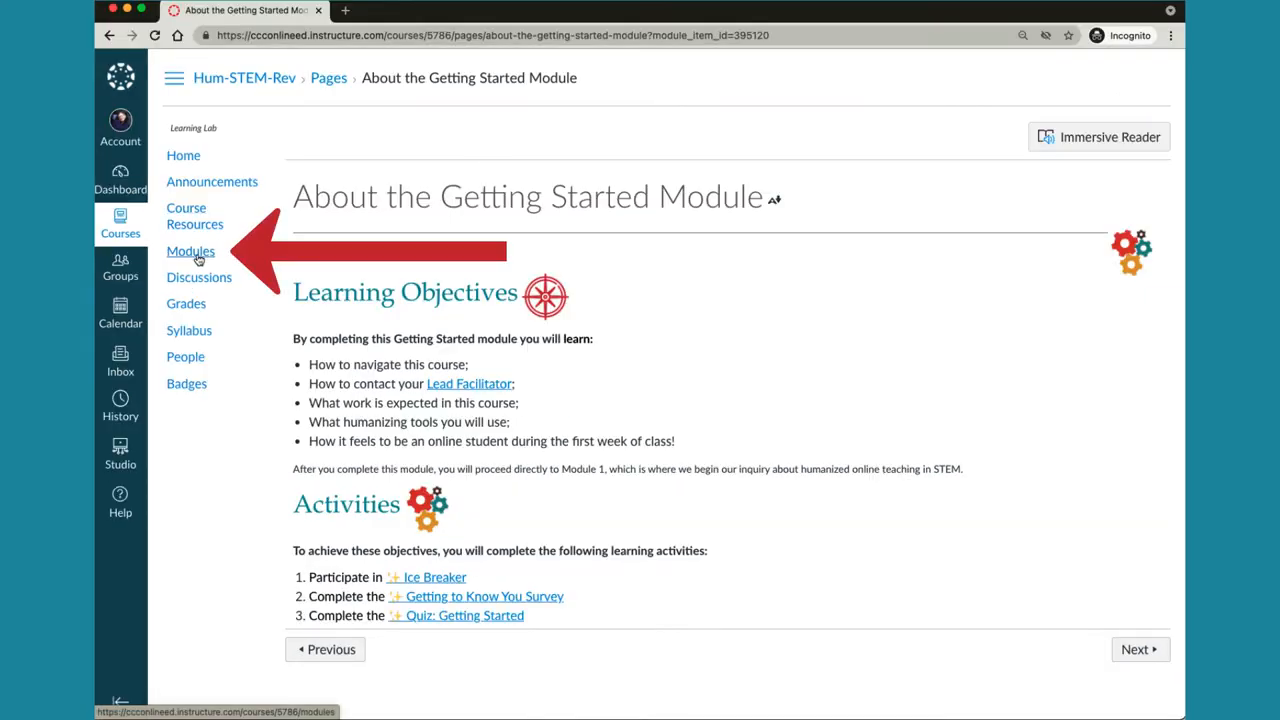
Browse the Getting Started module's content, learning activities and wrap-up summary on Modules
{"action": "left_click", "coordinate": [190, 251]}
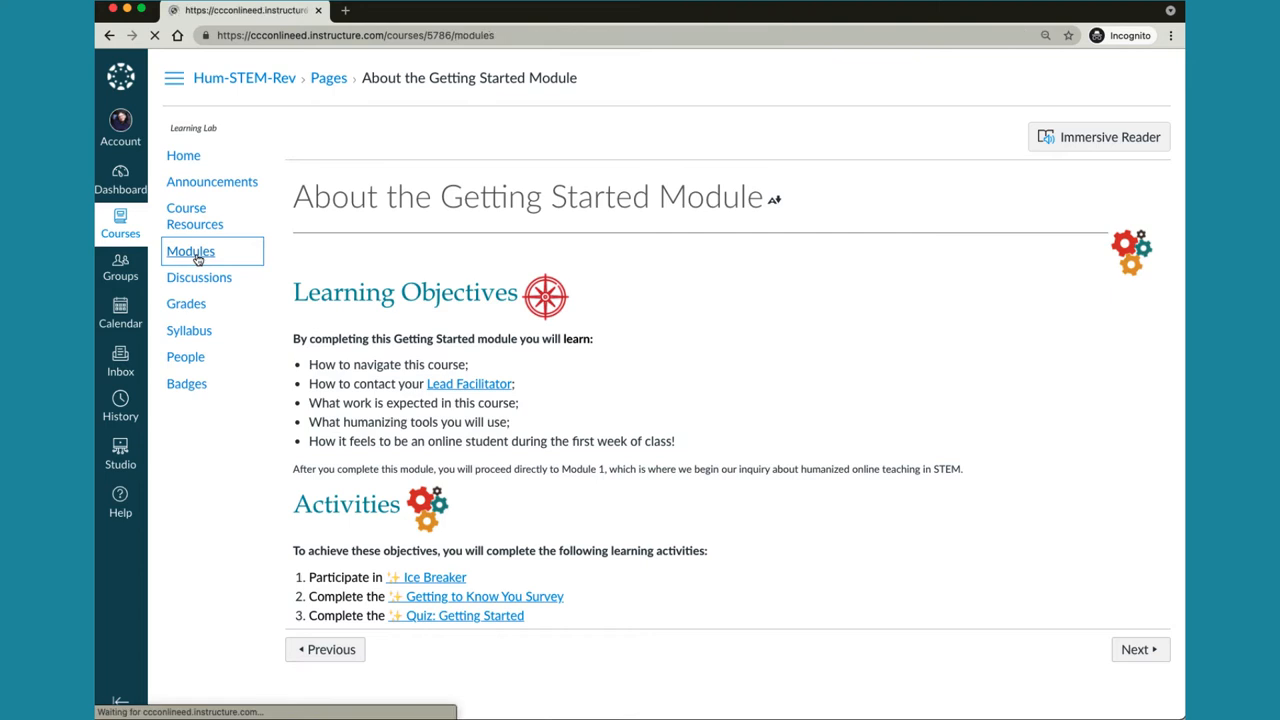
{"action": "left_click", "coordinate": [190, 251]}
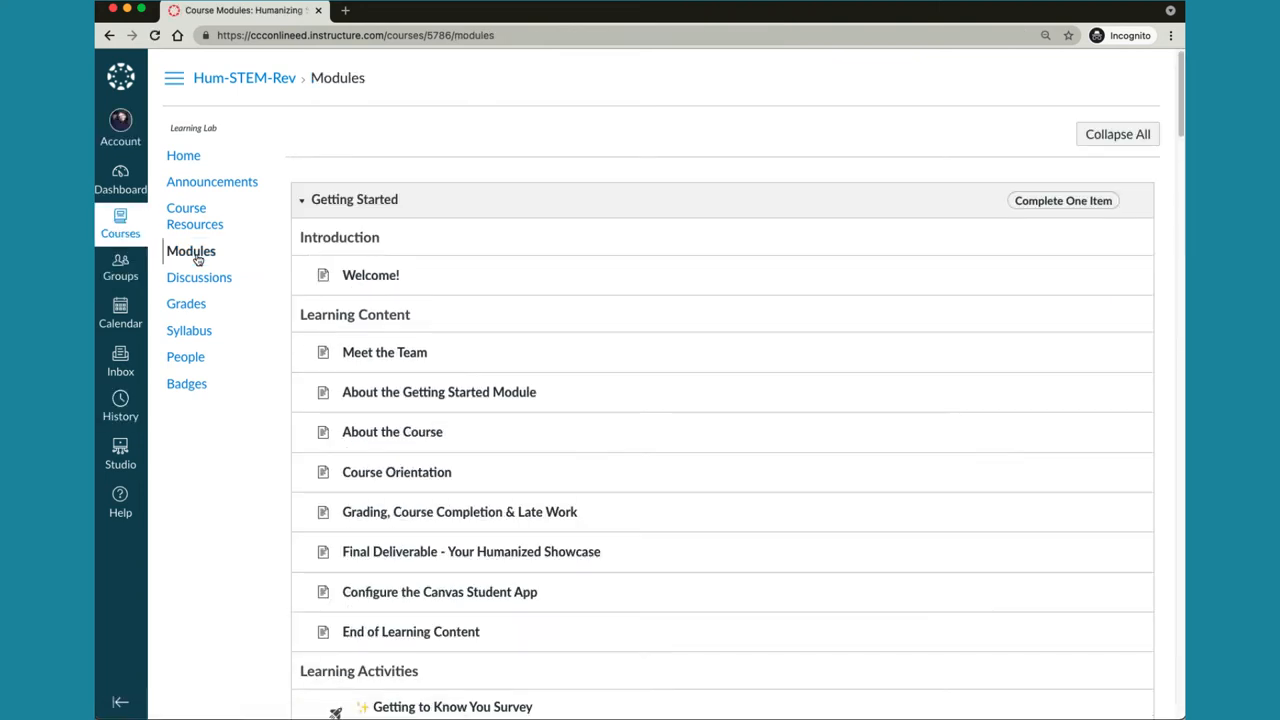
{"action": "mouse_move", "coordinate": [506, 207]}
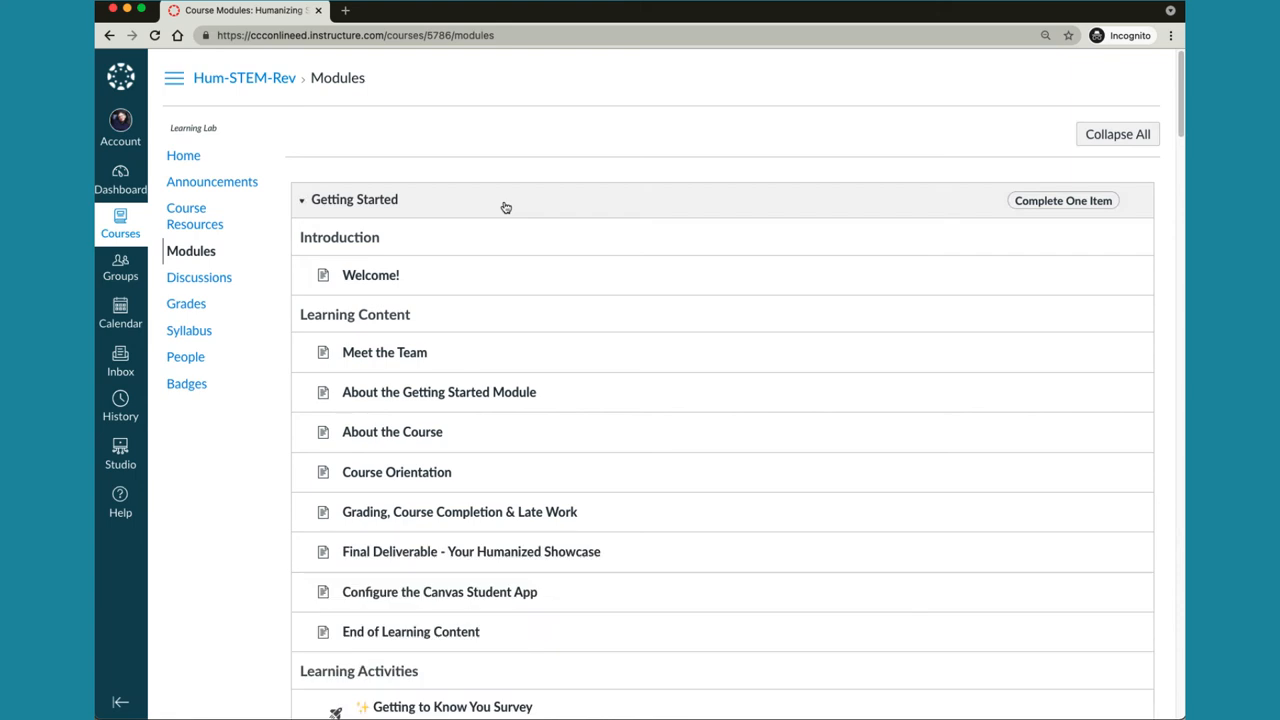
{"action": "scroll", "scroll_direction": "up", "scroll_amount": 3}
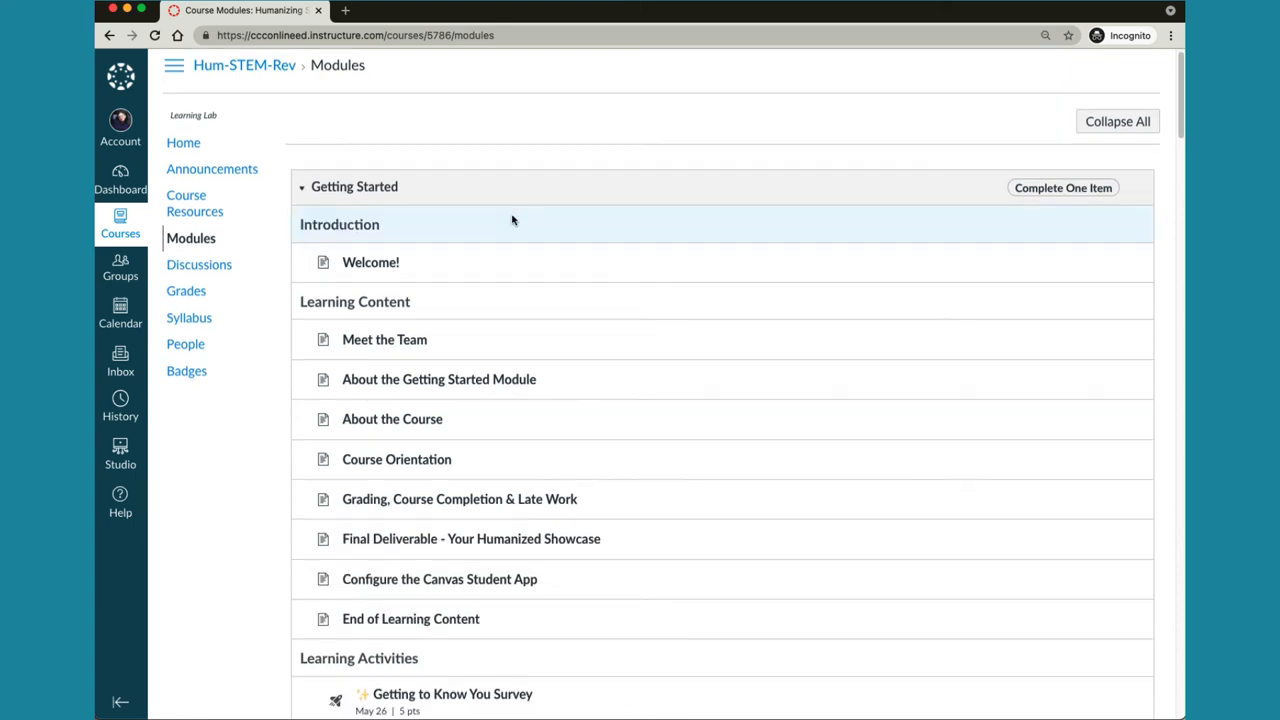
{"action": "scroll", "scroll_direction": "down", "scroll_amount": 3}
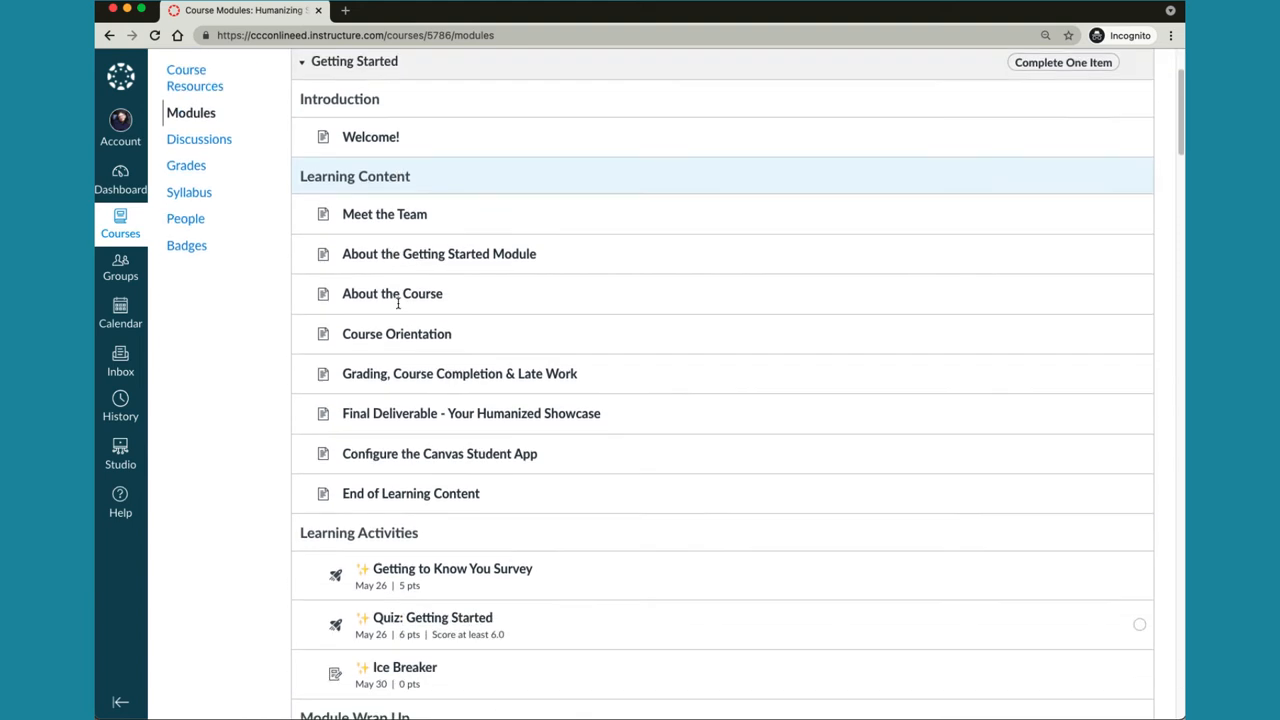
{"action": "scroll", "scroll_direction": "down", "scroll_amount": 3}
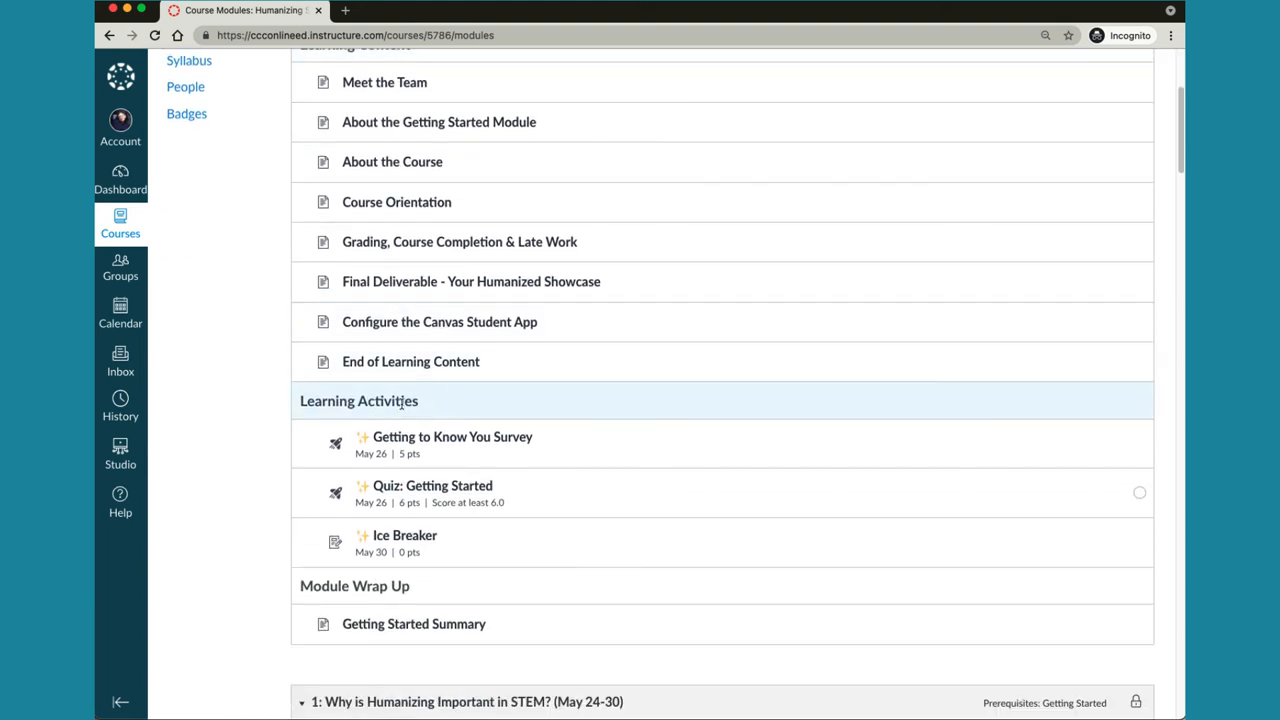
{"action": "mouse_move", "coordinate": [263, 406]}
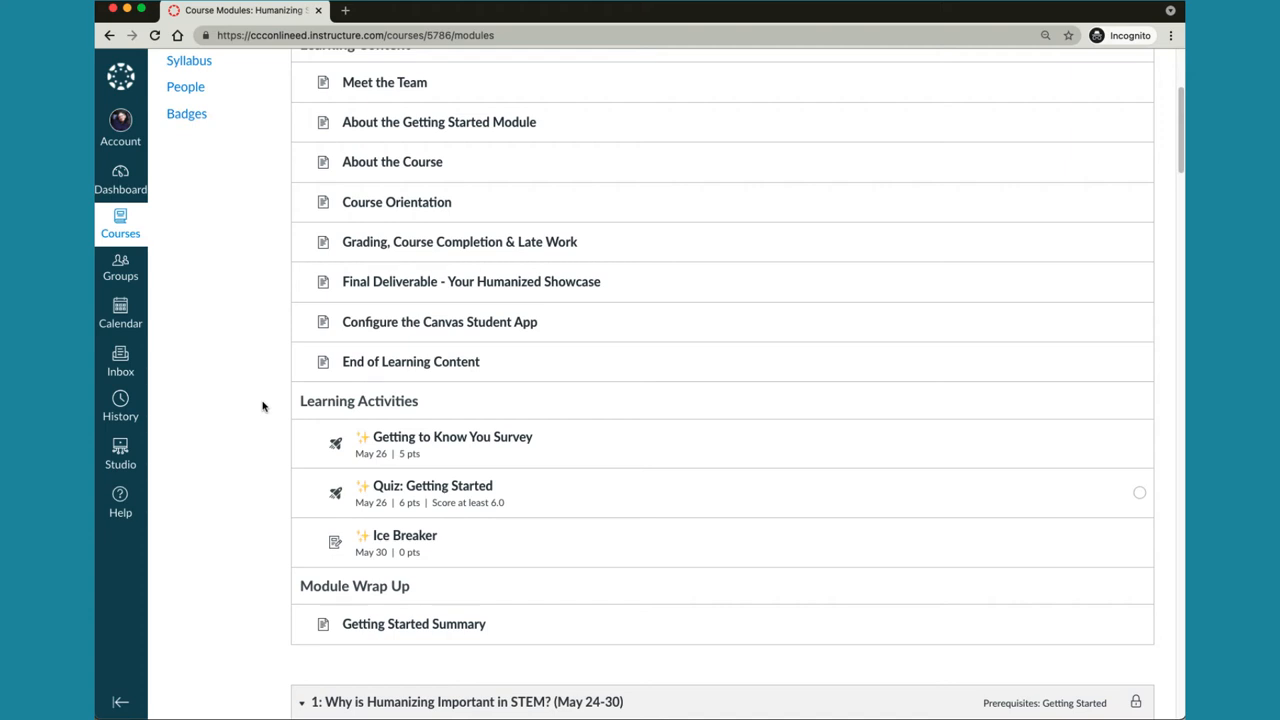
{"action": "mouse_move", "coordinate": [230, 409]}
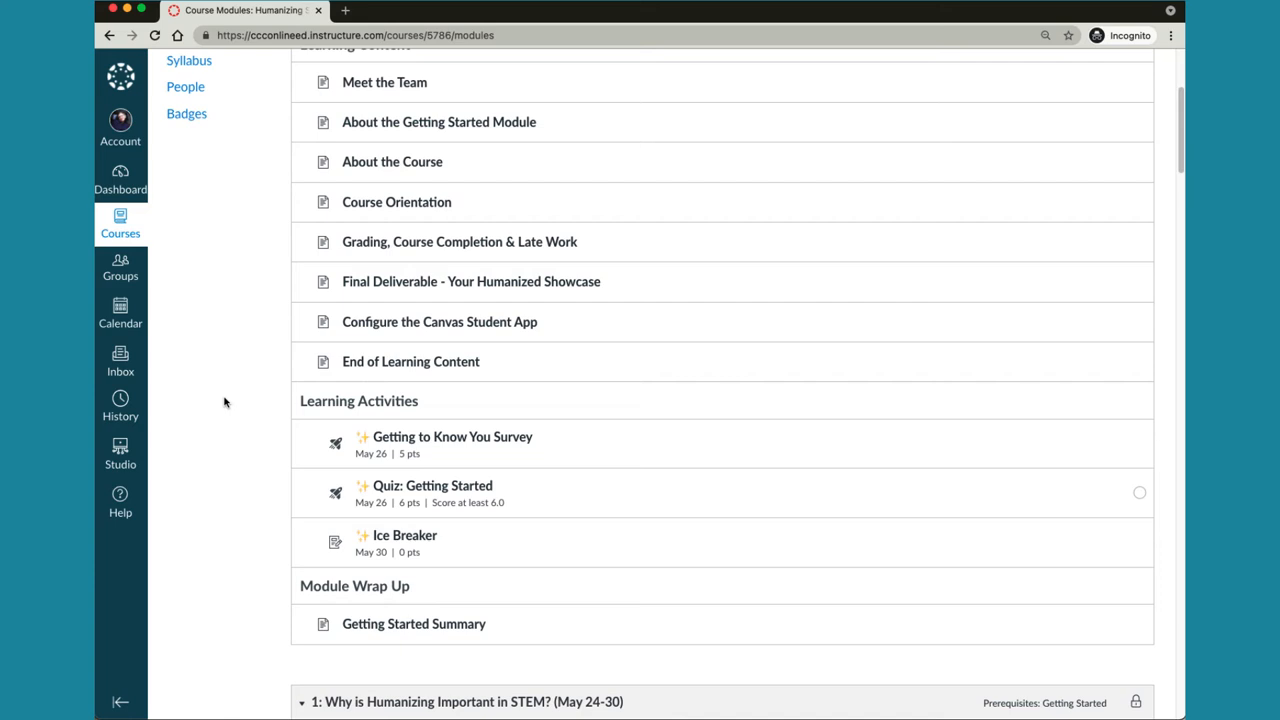
{"action": "scroll", "scroll_direction": "up", "scroll_amount": 3}
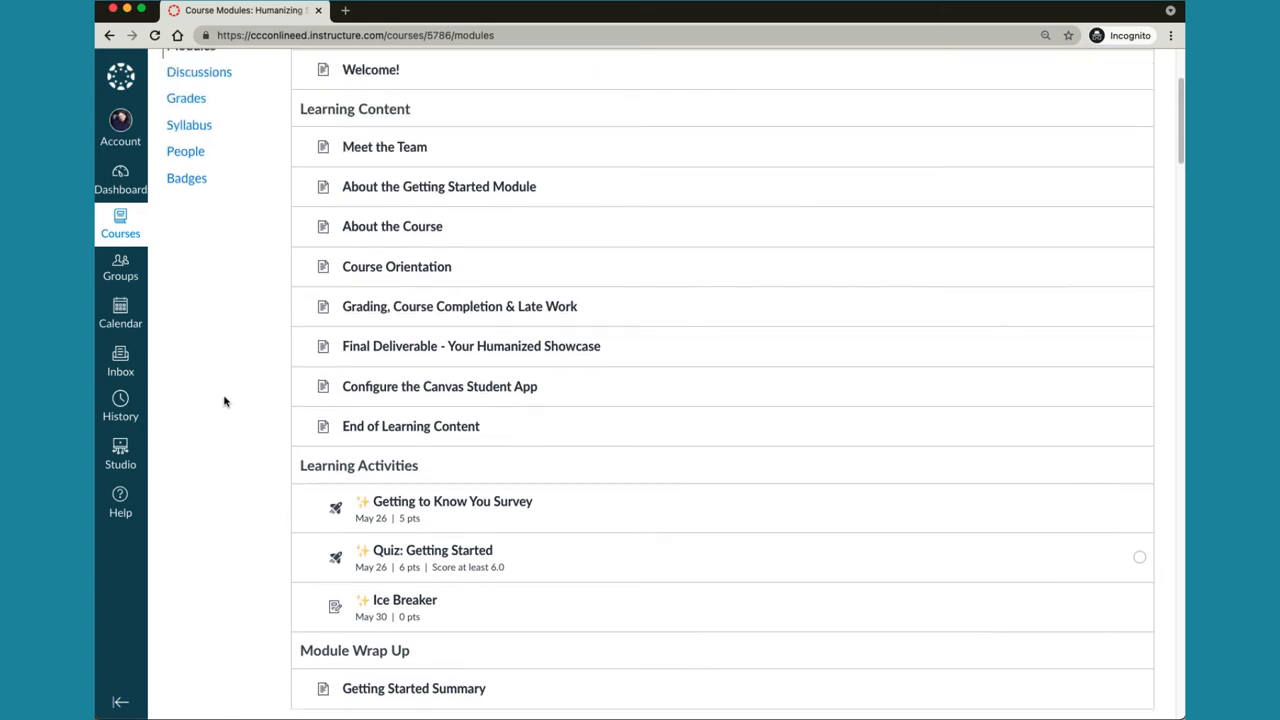
{"action": "scroll", "scroll_direction": "up", "scroll_amount": 3}
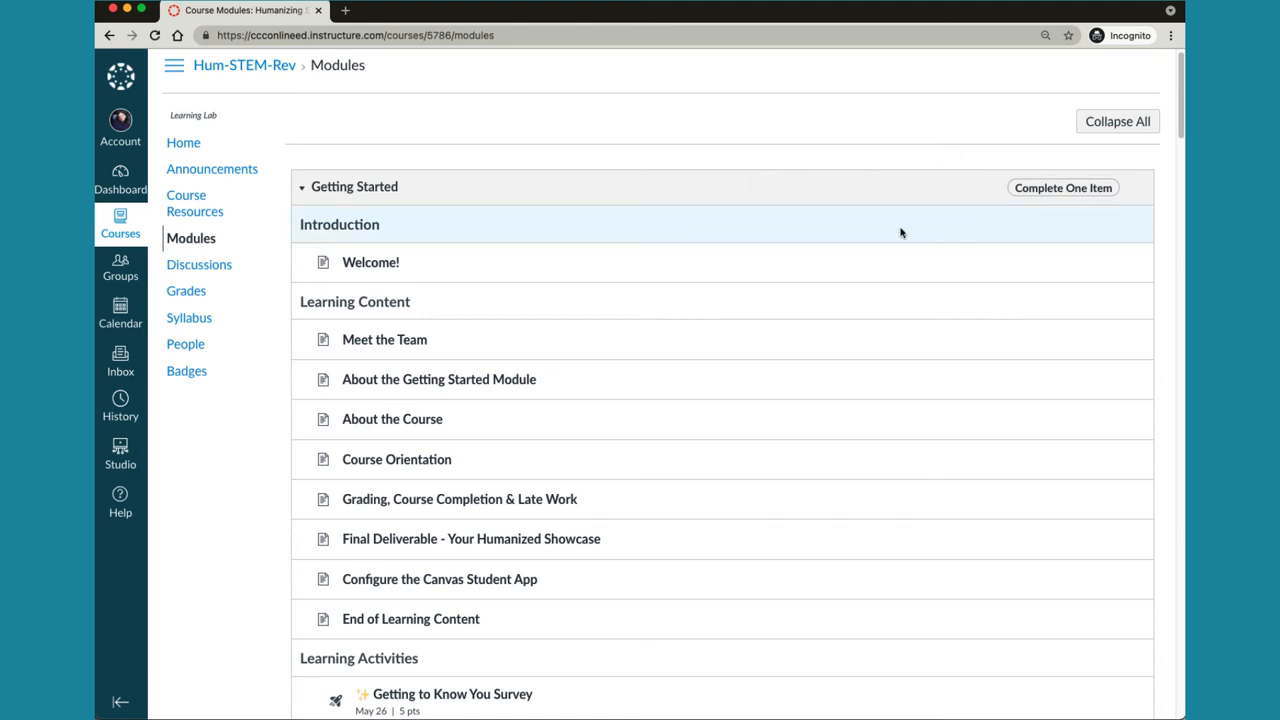
{"action": "scroll", "scroll_direction": "down", "scroll_amount": 3}
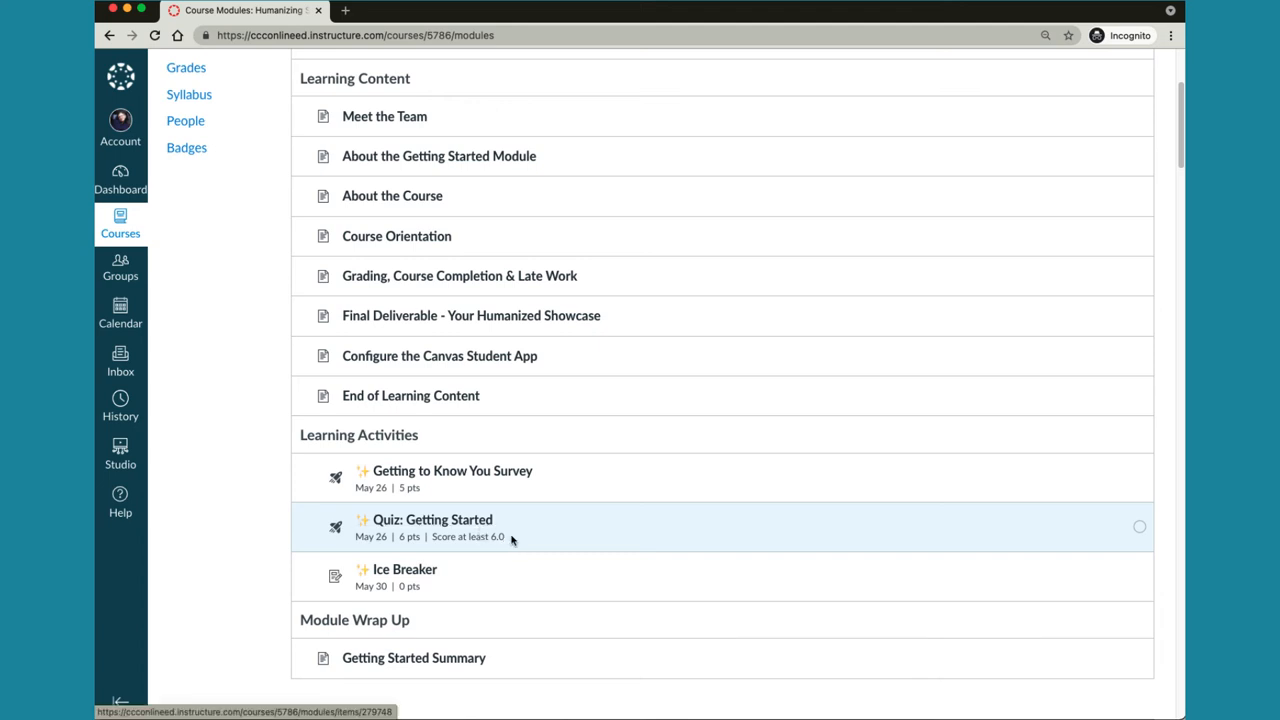
{"action": "mouse_move", "coordinate": [505, 537]}
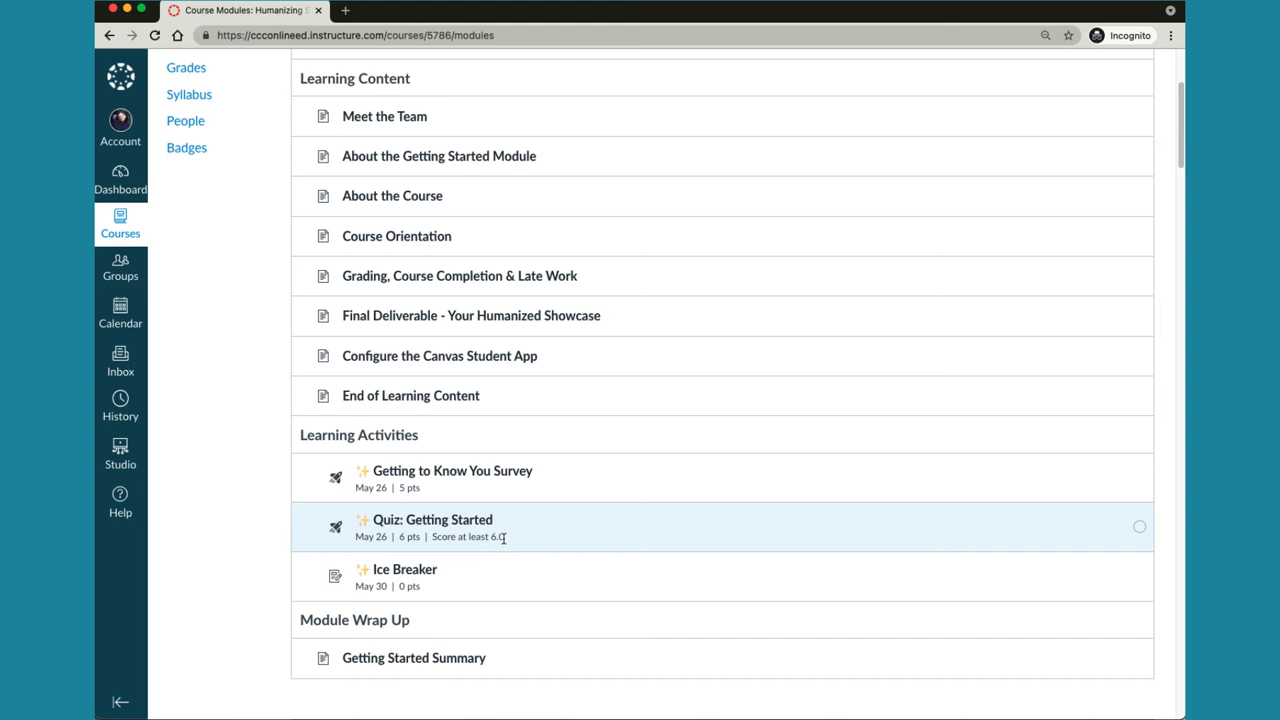
Check the Modules page for completion marks on the Getting Started quiz (score 6.0+) and module
{"action": "scroll", "scroll_direction": "down", "scroll_amount": 3}
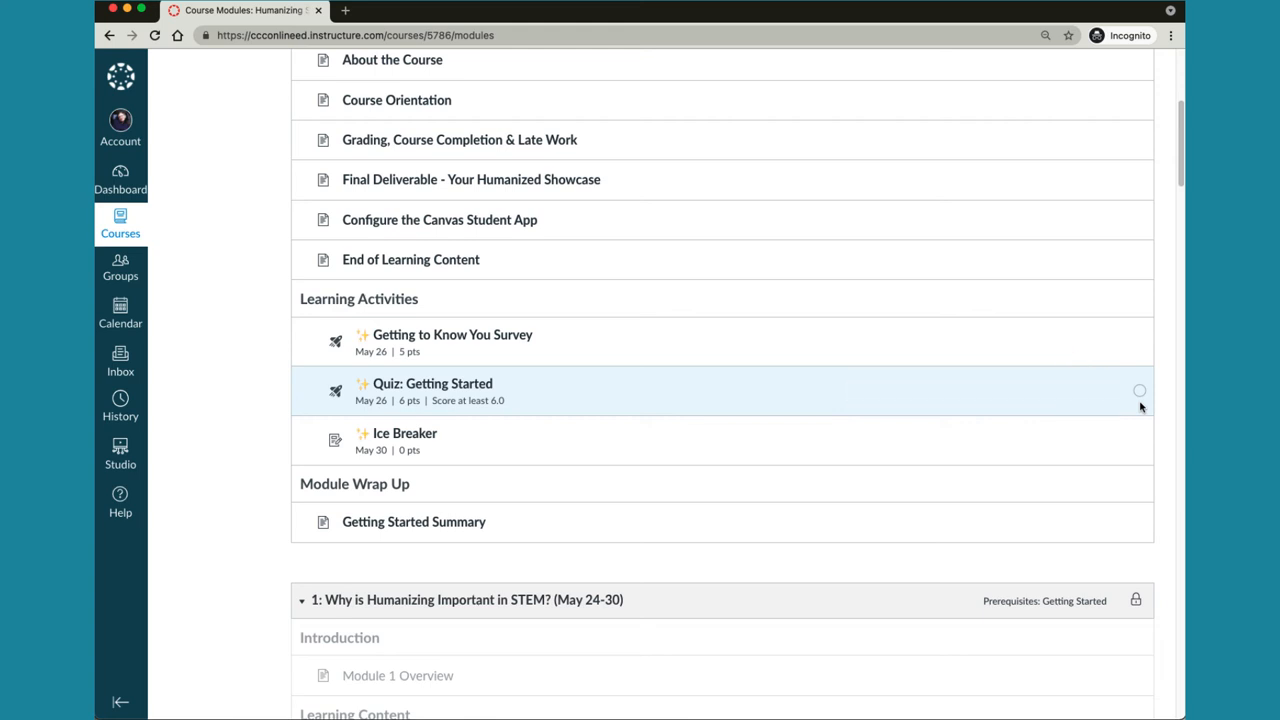
{"action": "scroll", "scroll_direction": "up", "scroll_amount": 3}
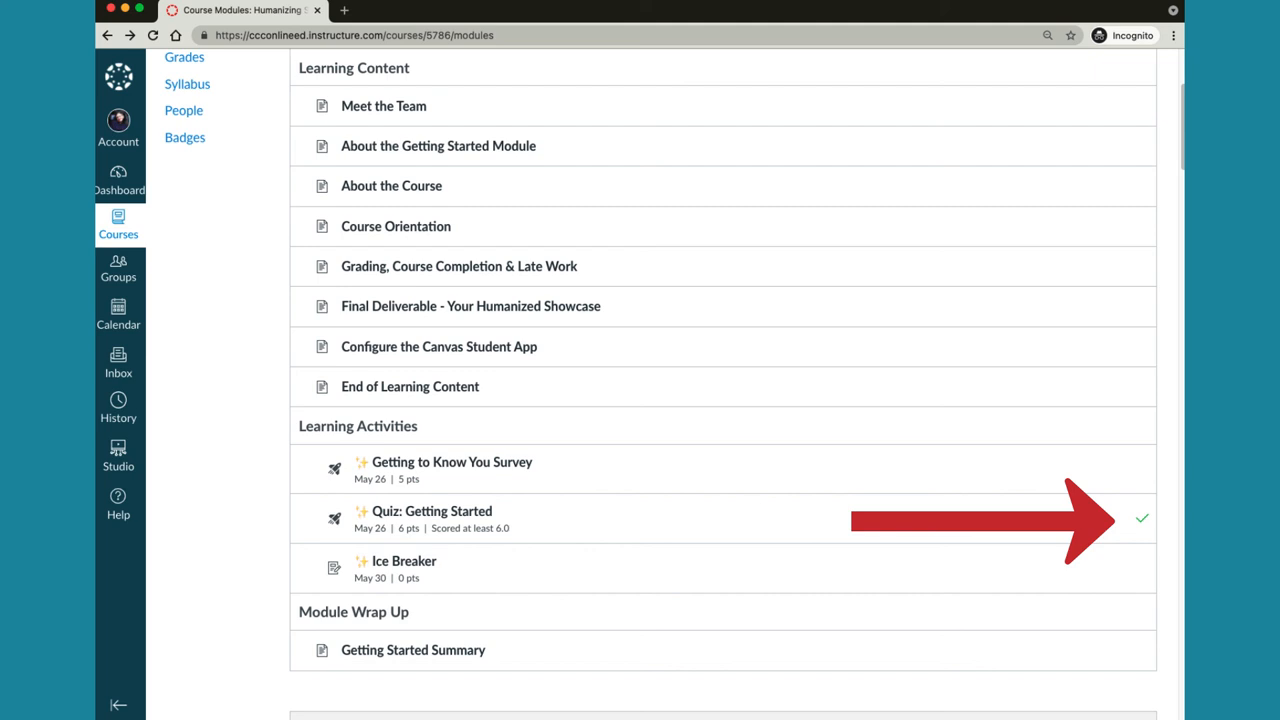
{"action": "scroll", "scroll_direction": "down", "scroll_amount": 3}
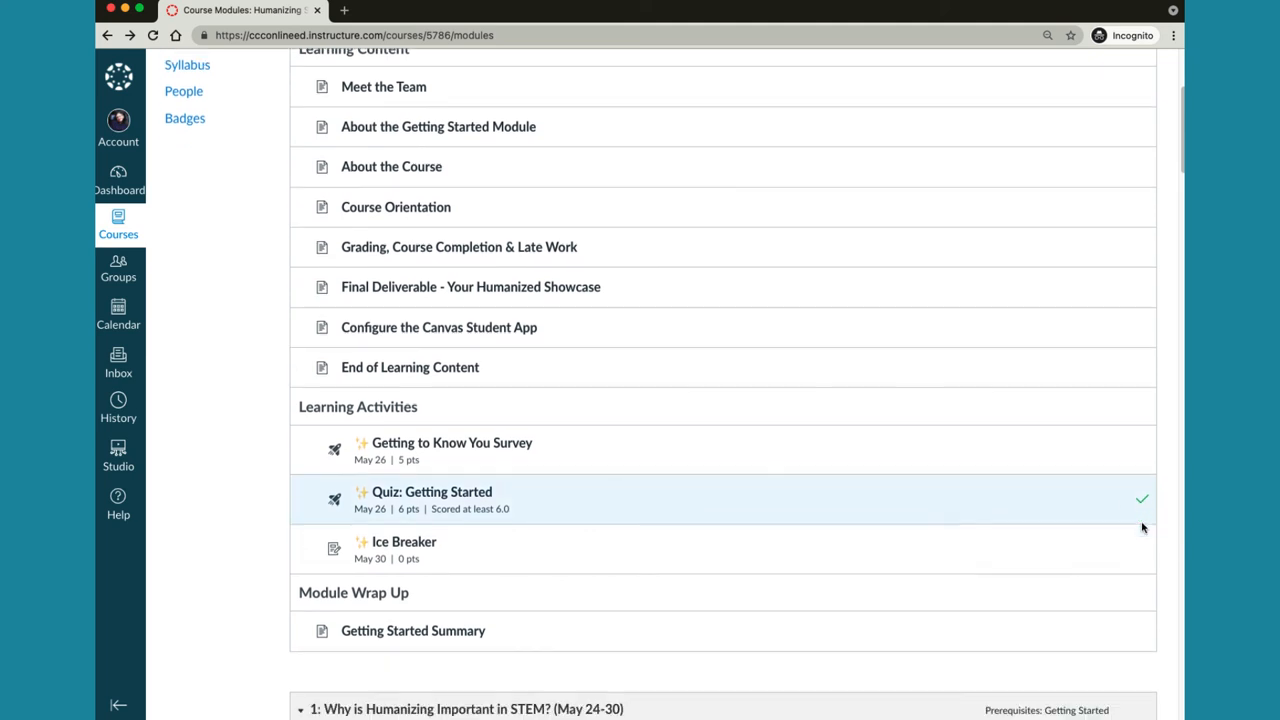
{"action": "scroll", "scroll_direction": "down", "scroll_amount": 3}
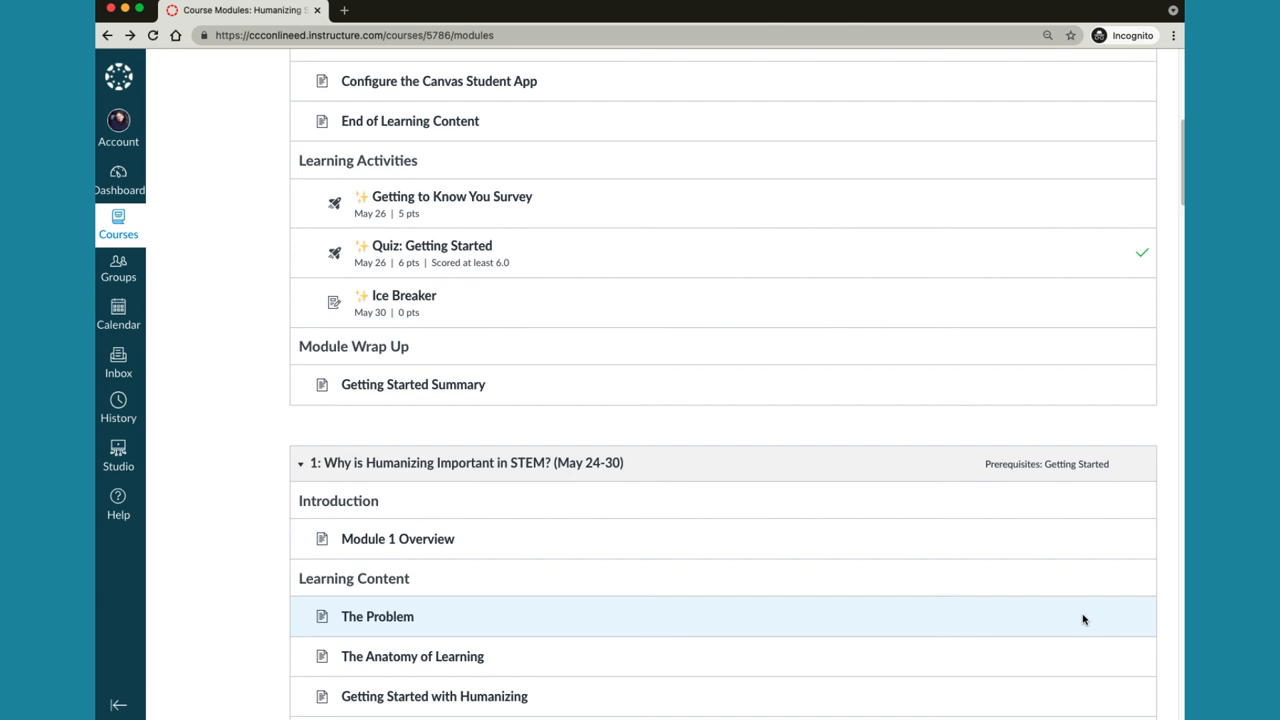
{"action": "scroll", "scroll_direction": "up", "scroll_amount": 3}
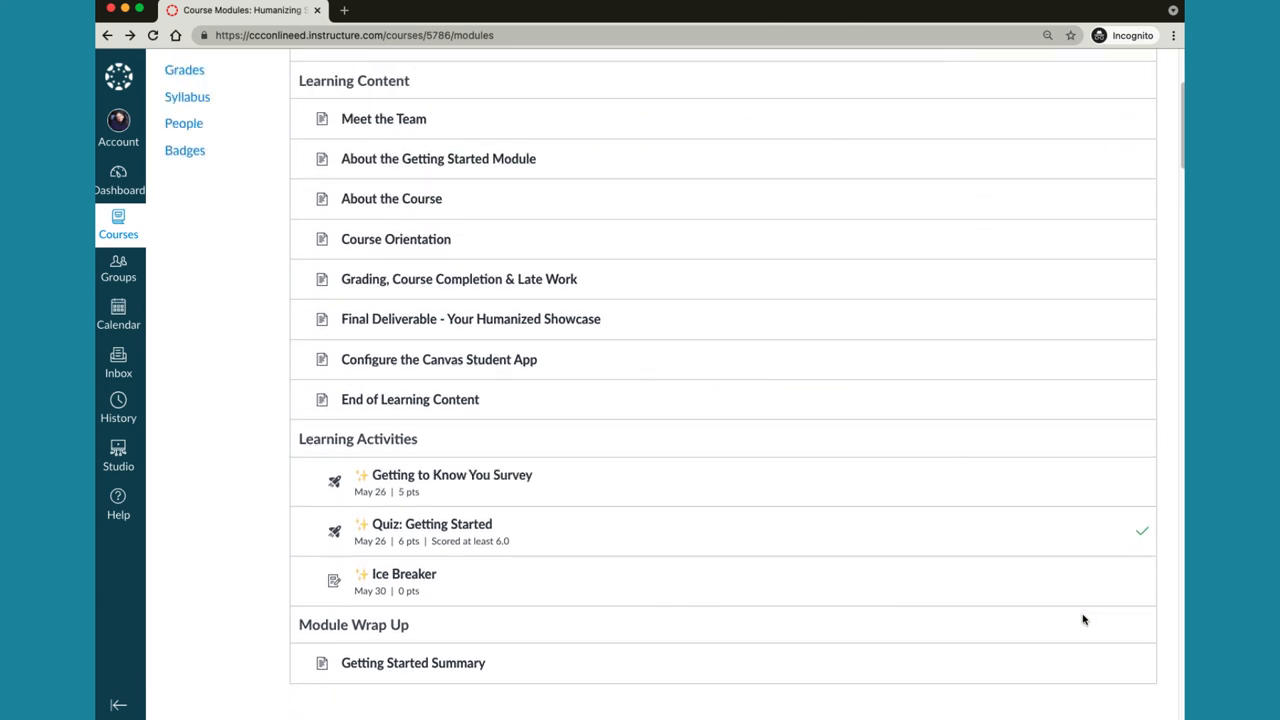
{"action": "scroll", "scroll_direction": "up", "scroll_amount": 3}
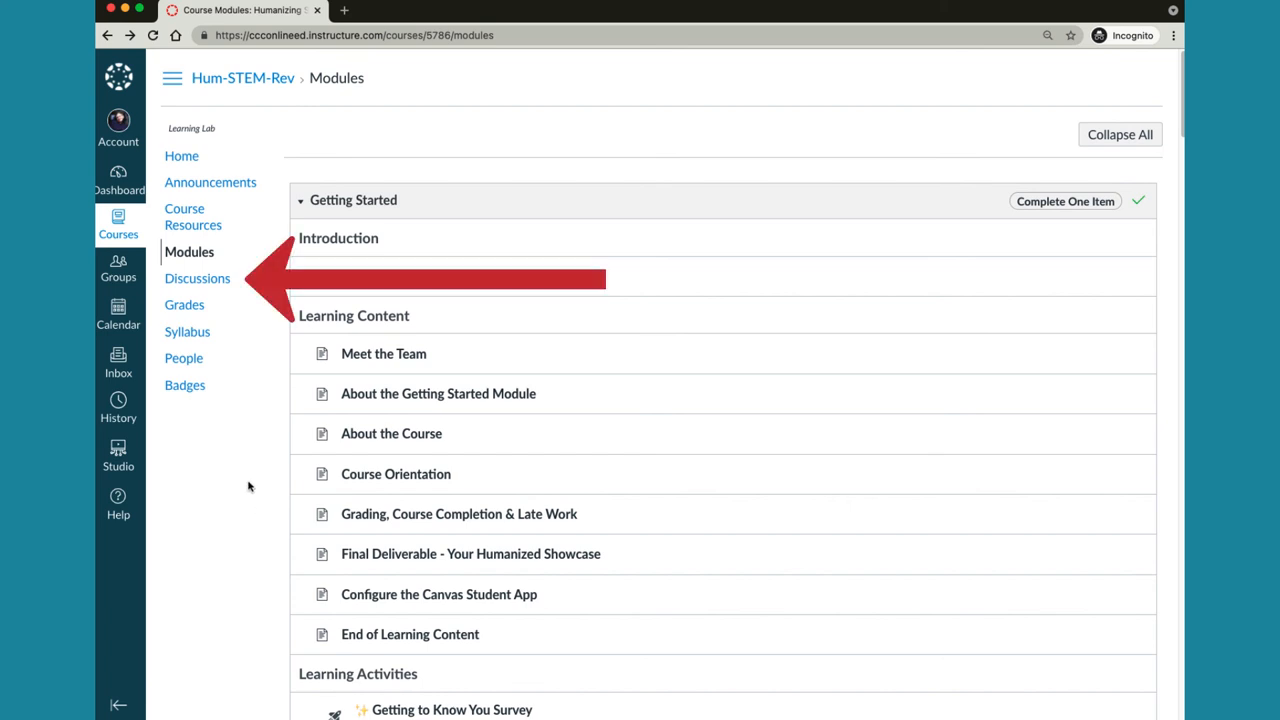
Open Discussions, listing the pinned Q&A Discussion and the Humanizing Homepage discussion
{"action": "left_click", "coordinate": [197, 278]}
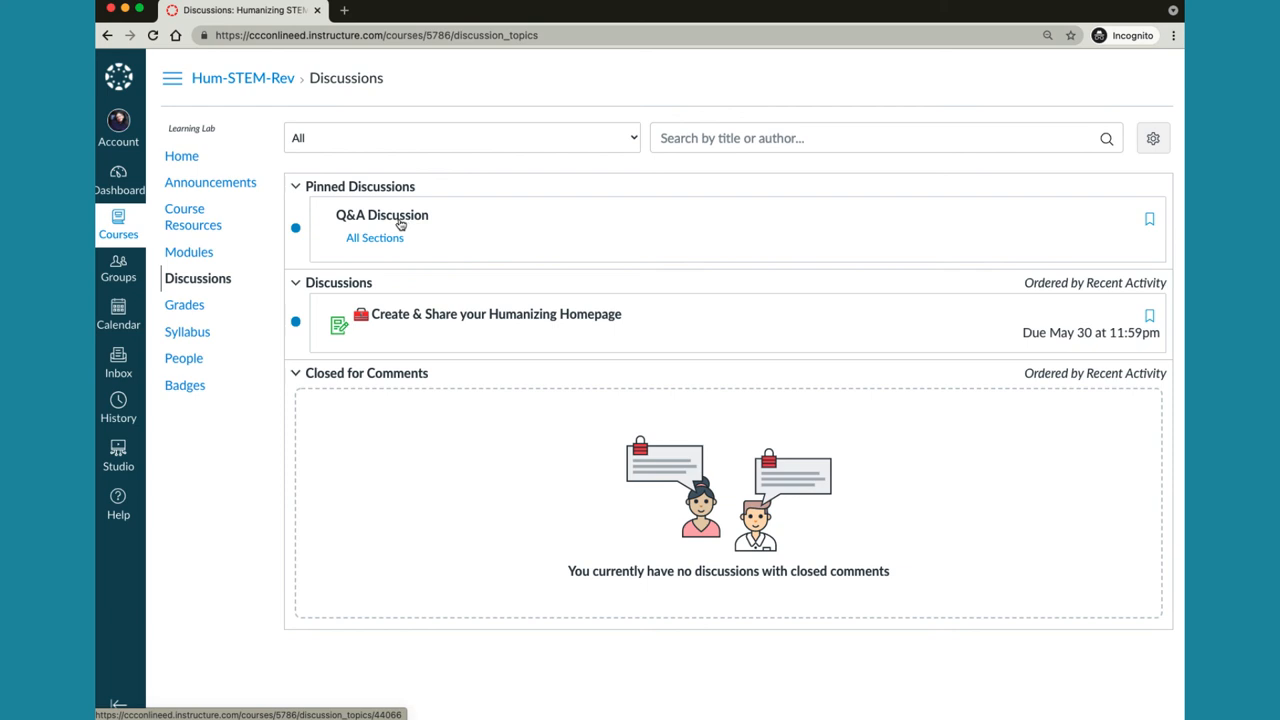
{"action": "mouse_move", "coordinate": [180, 430]}
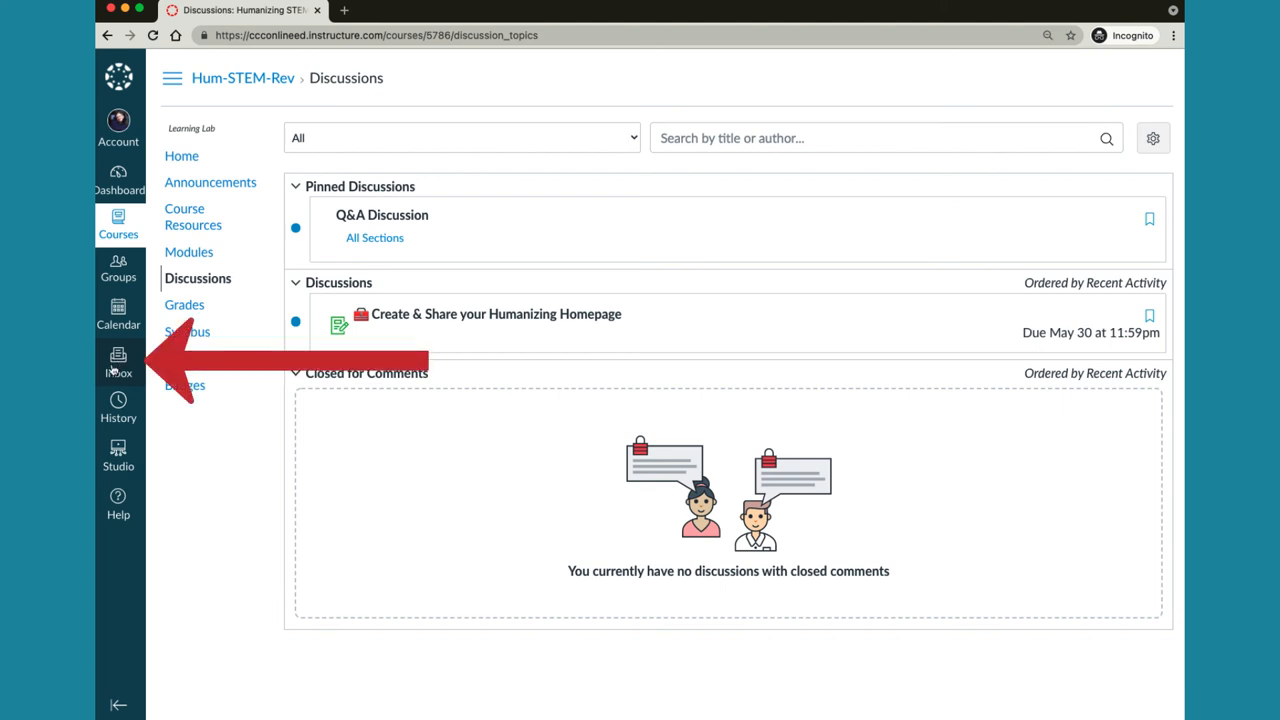
{"action": "mouse_move", "coordinate": [118, 360]}
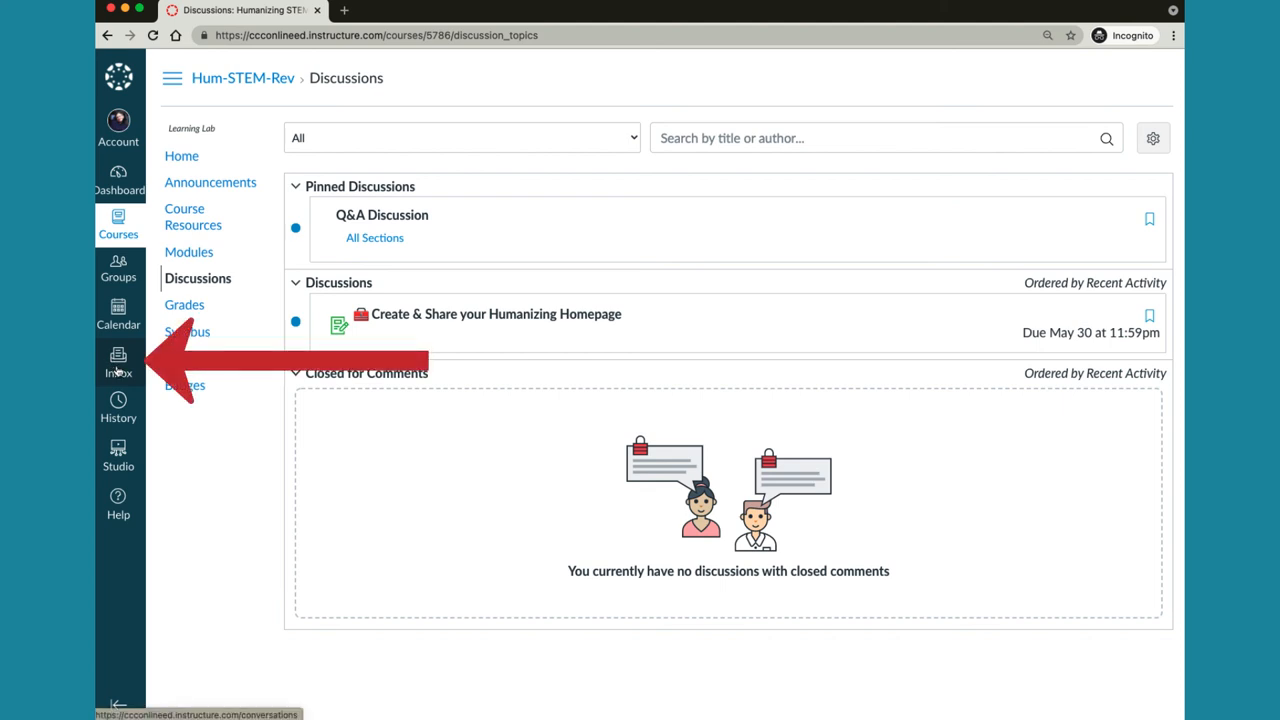